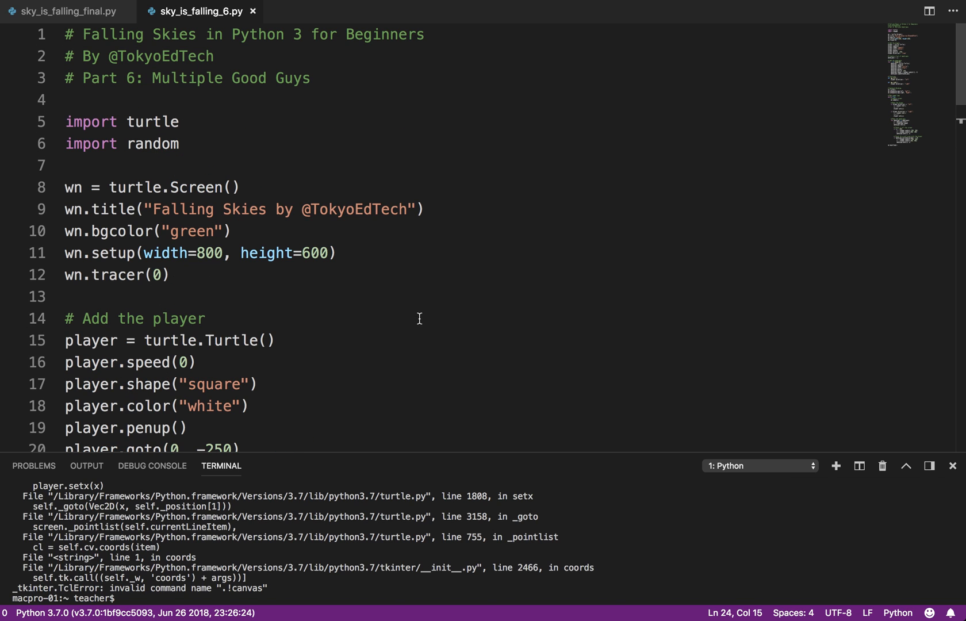
{"action": "mouse_move", "coordinate": [243, 84]}
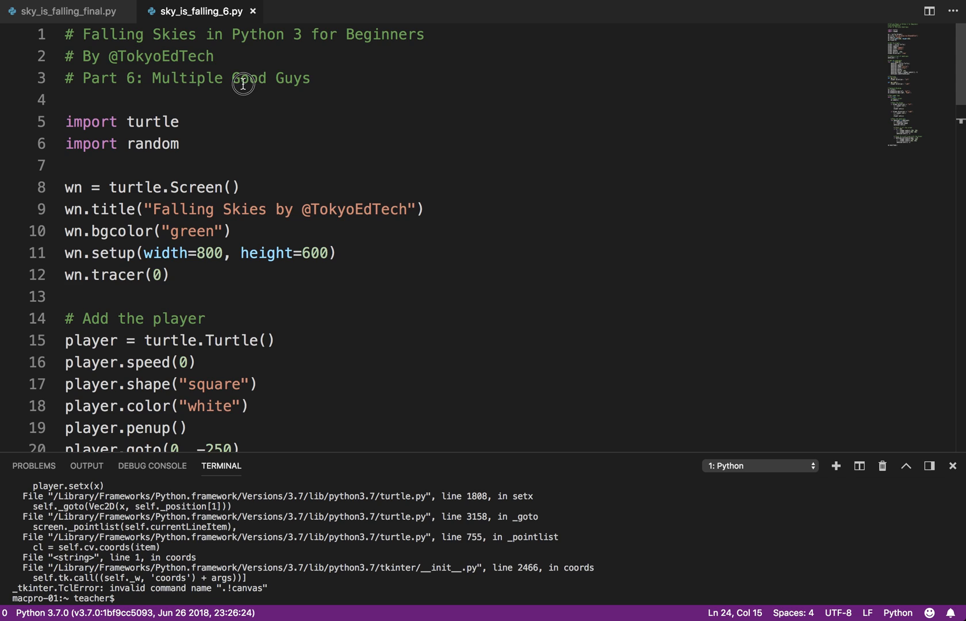
Replace 'Good' with 'Bad' in the line 3 header comment, making it 'Part 6: Multiple Bad Guys'
{"action": "double_click", "coordinate": [249, 78]}
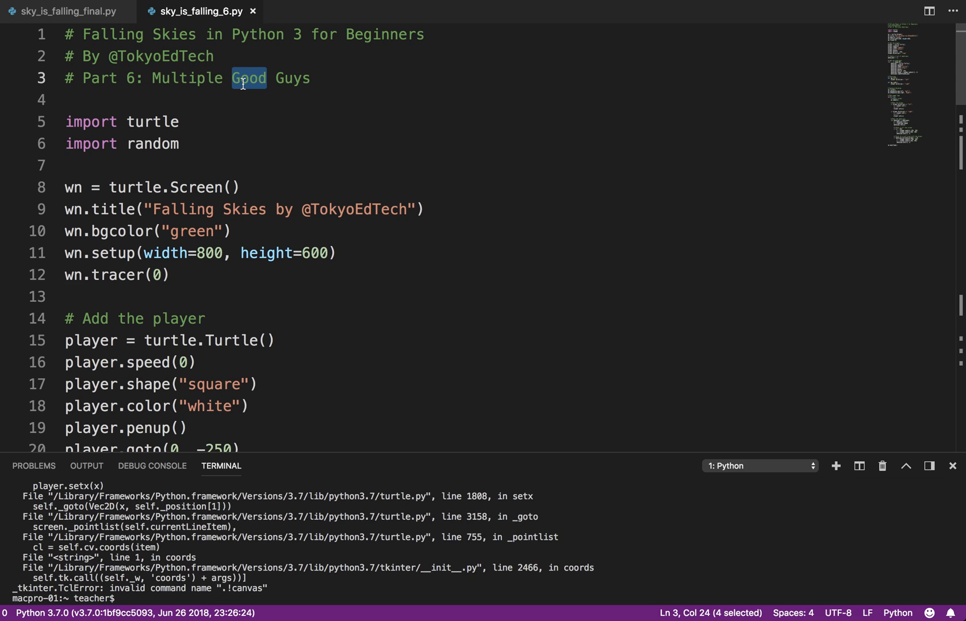
{"action": "type", "text": "Bad"}
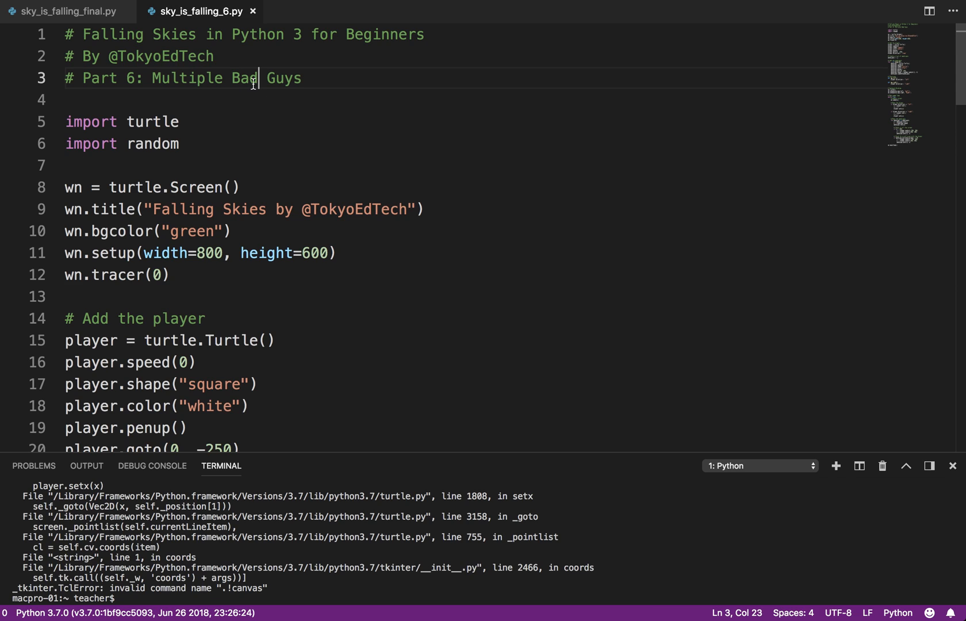
{"action": "right_click", "coordinate": [231, 188]}
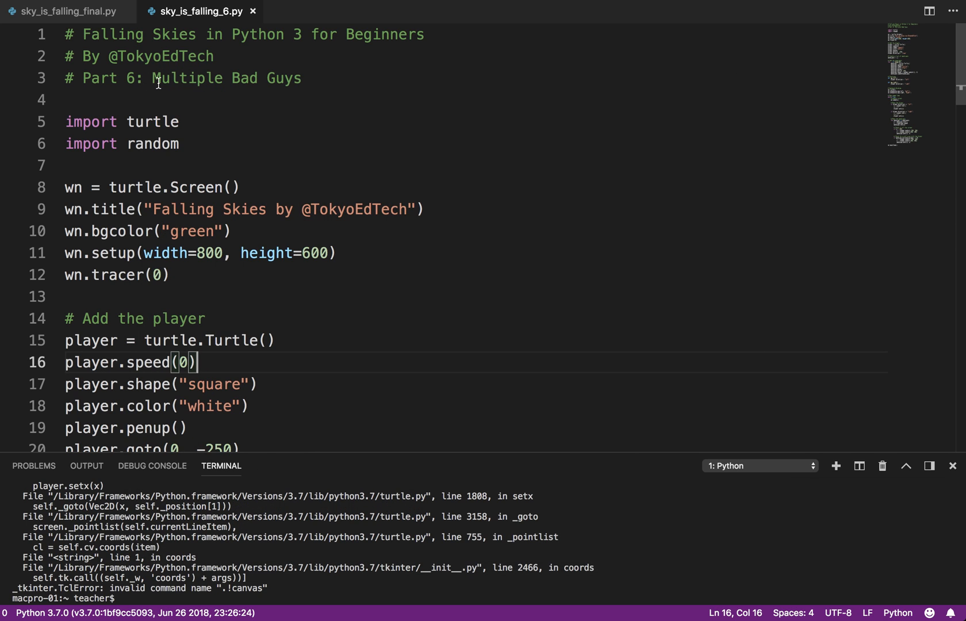
{"action": "scroll", "scroll_direction": "down", "scroll_amount": 3}
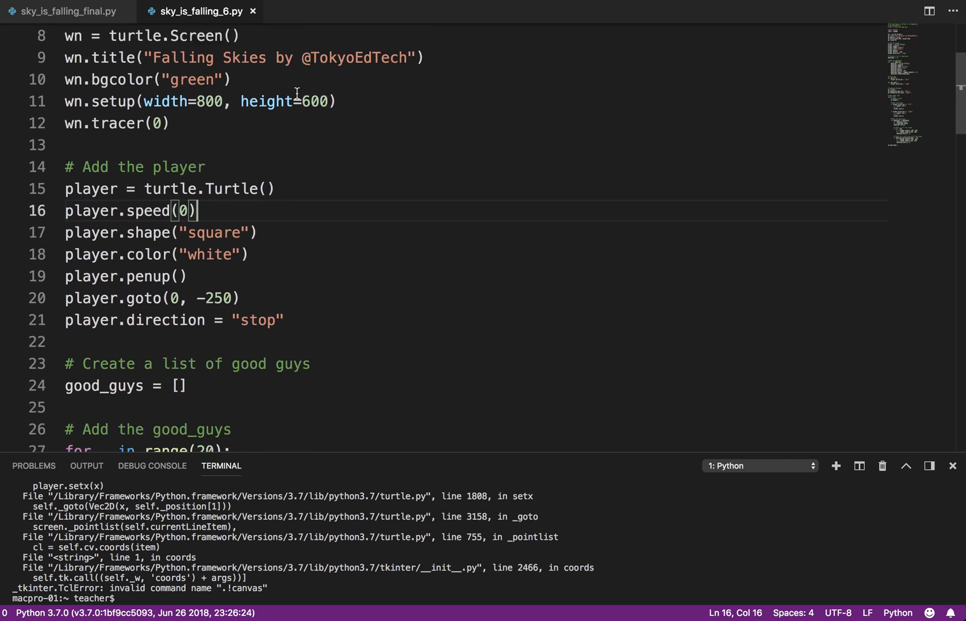
{"action": "scroll", "scroll_direction": "down", "scroll_amount": 3}
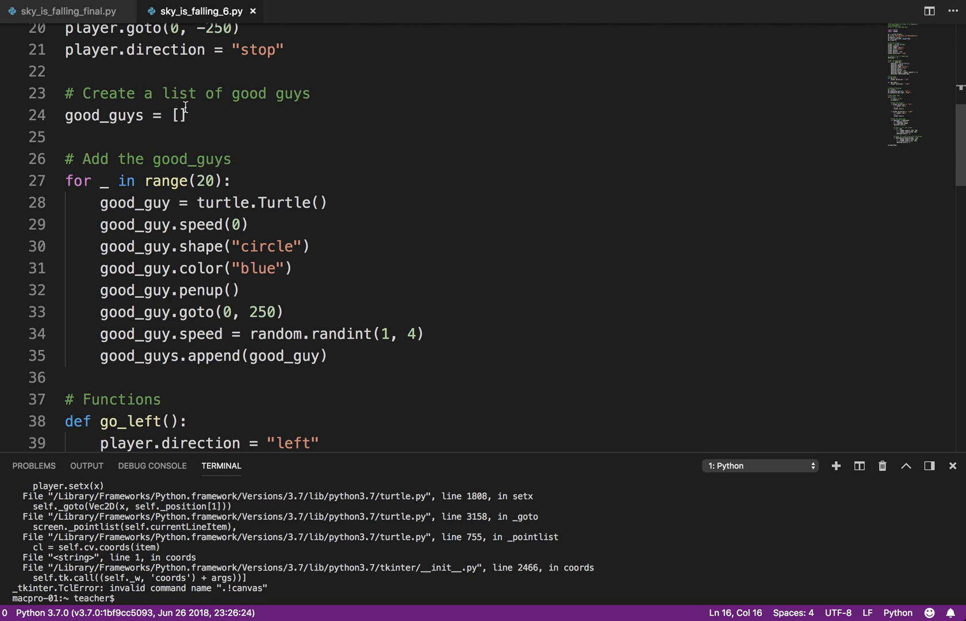
{"action": "mouse_move", "coordinate": [63, 88]}
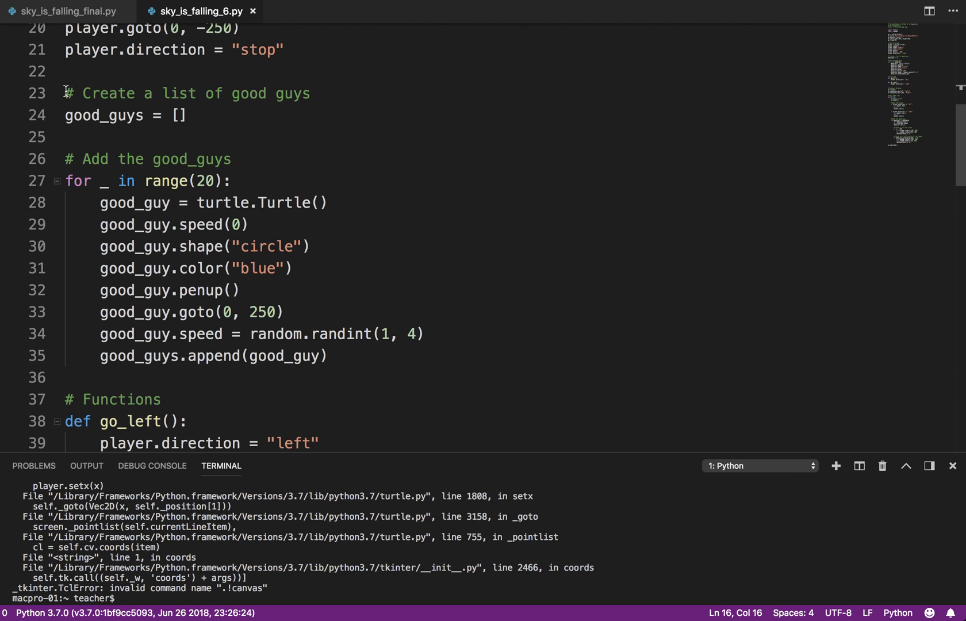
Duplicate the good guys list and loop, renaming the comment and list to bad_guys
{"action": "left_click_drag", "start_coordinate": [67, 93], "coordinate": [329, 355]}
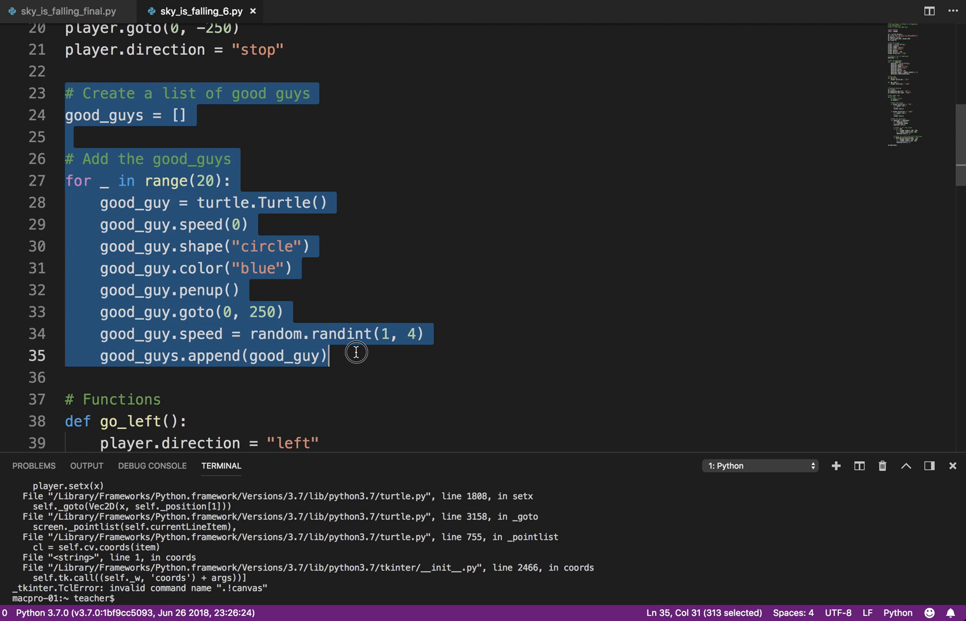
{"action": "left_click", "coordinate": [164, 378]}
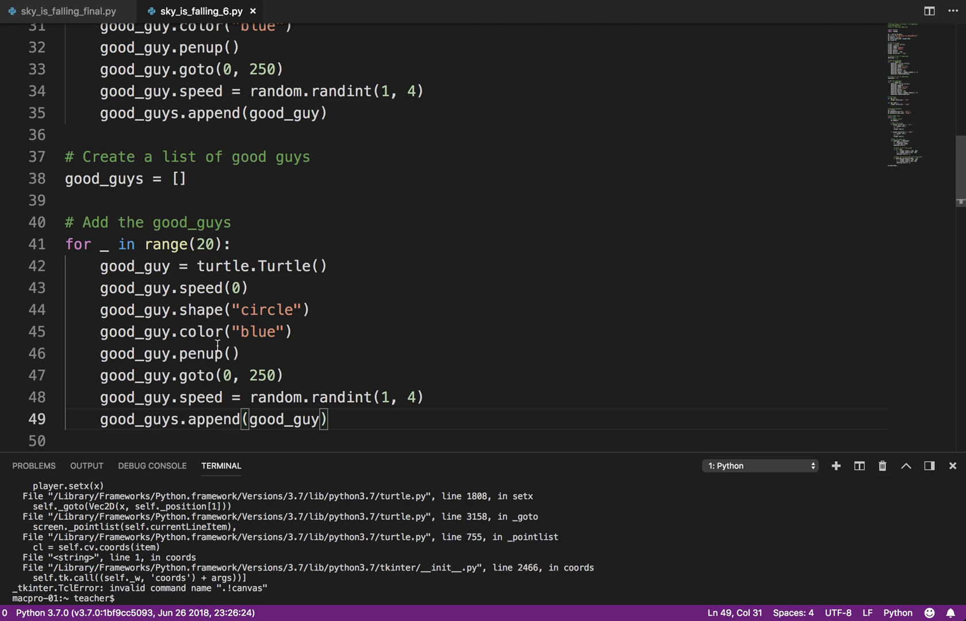
{"action": "double_click", "coordinate": [248, 157]}
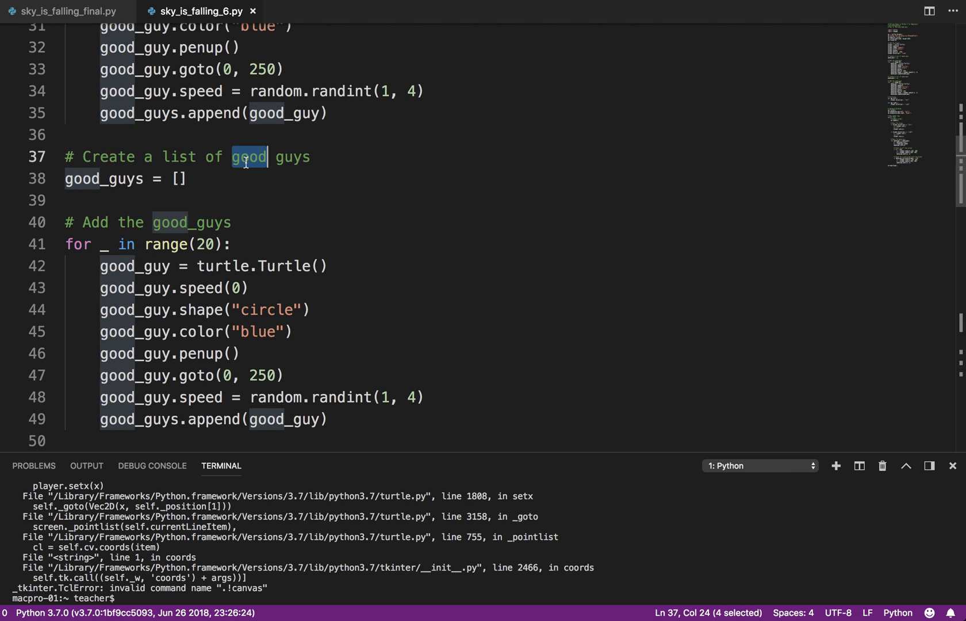
{"action": "type", "text": "bad"}
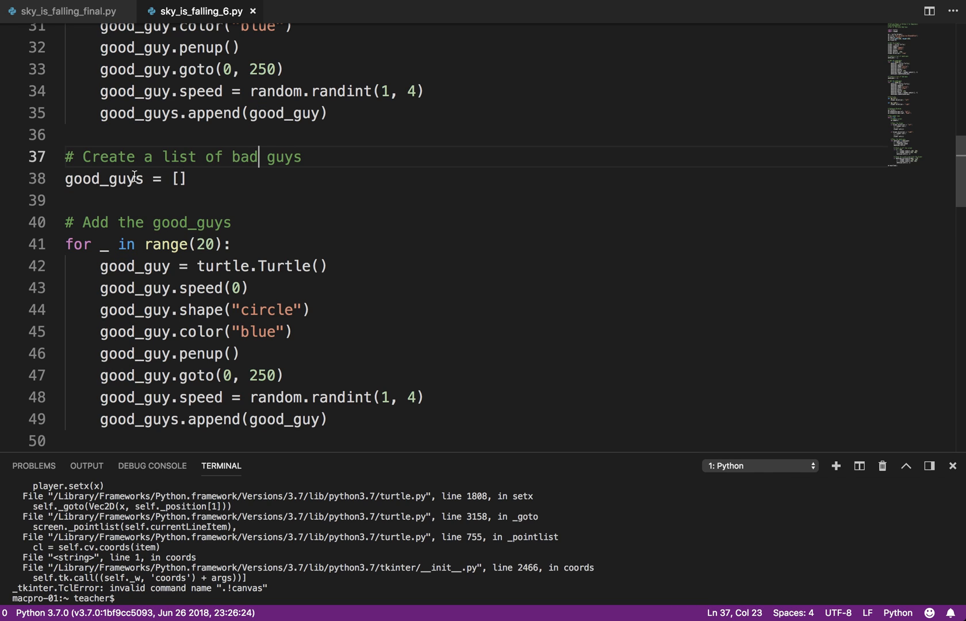
{"action": "type", "text": "bad = ["}
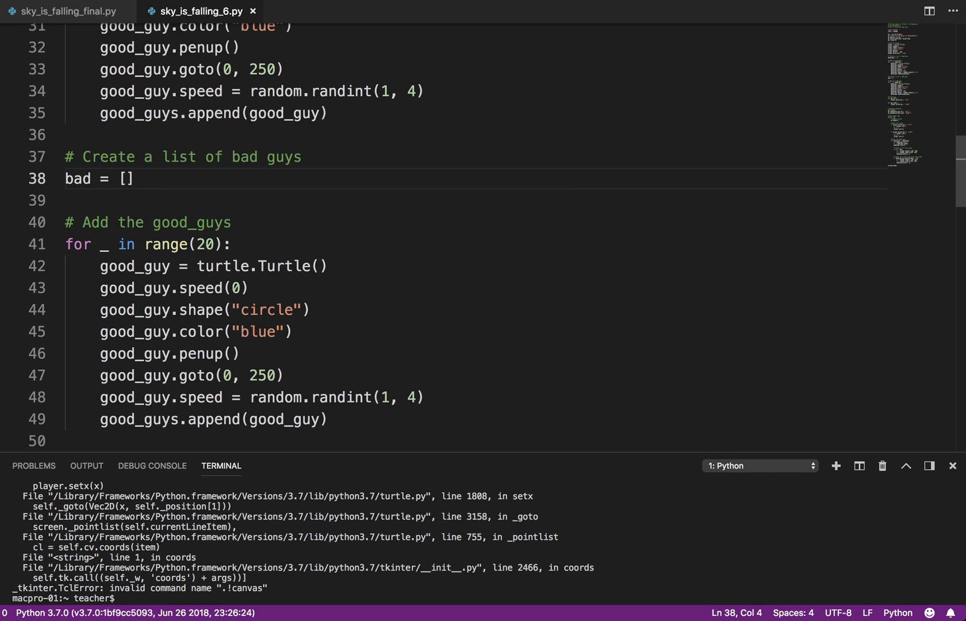
{"action": "type", "text": "_guys"}
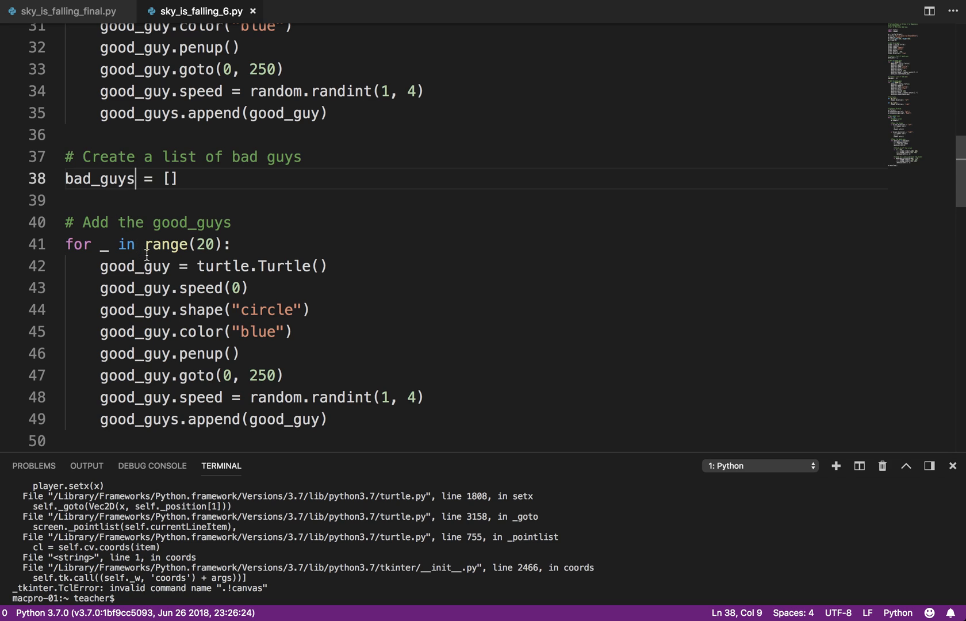
Rename good_guy to bad_guy in the copied loop and change its colour from blue to red
{"action": "double_click", "coordinate": [134, 266]}
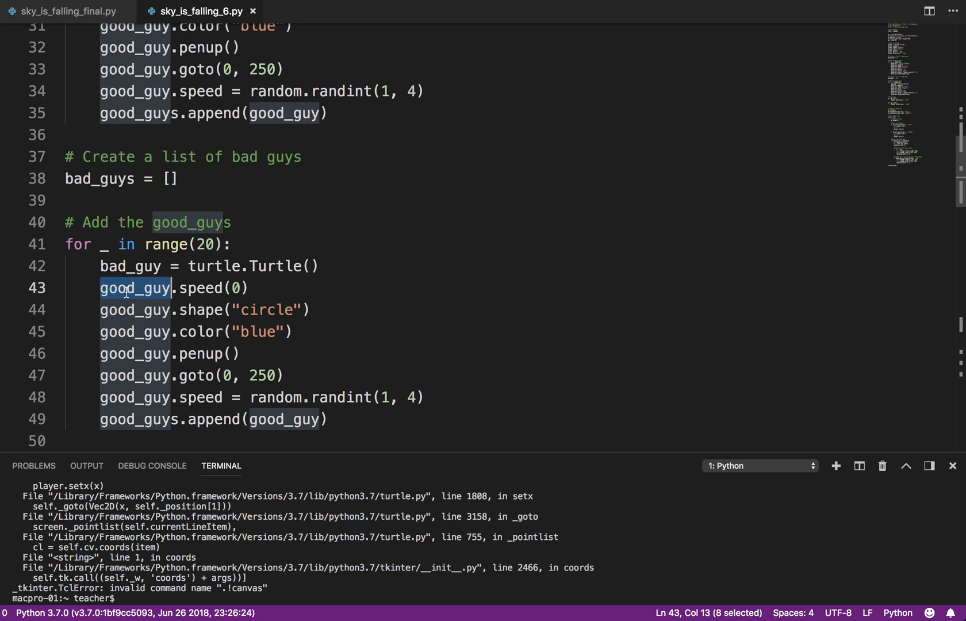
{"action": "type", "text": "bad_guy"}
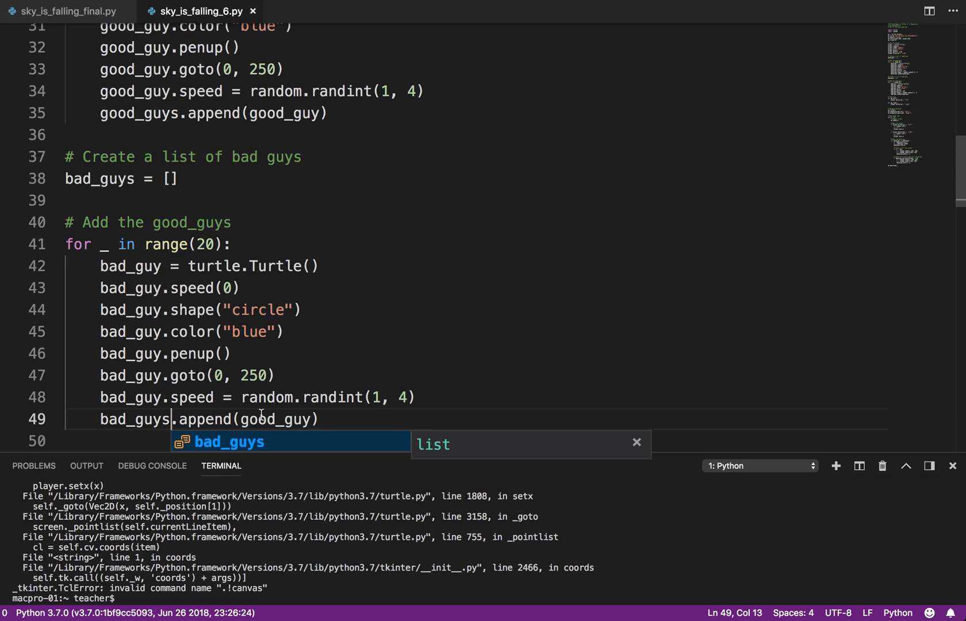
{"action": "type", "text": "bad_guy"}
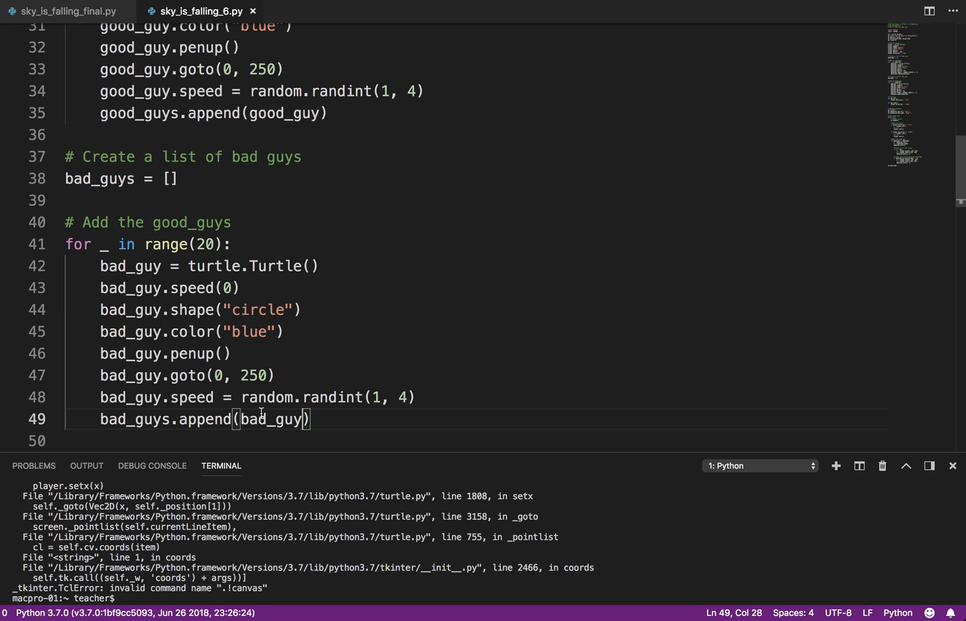
{"action": "double_click", "coordinate": [249, 331]}
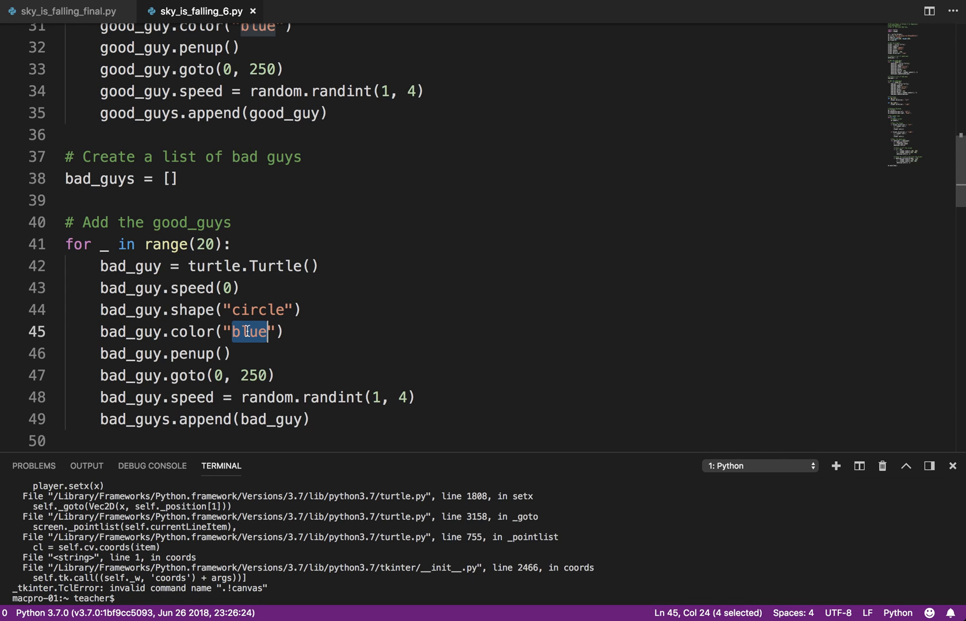
{"action": "type", "text": "red"}
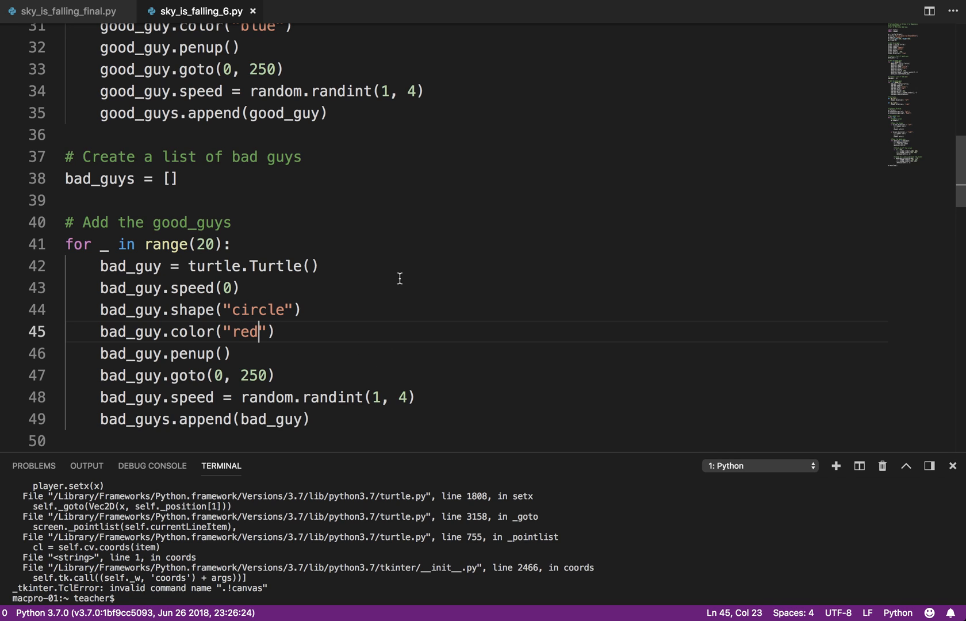
{"action": "scroll", "scroll_direction": "down", "scroll_amount": 3}
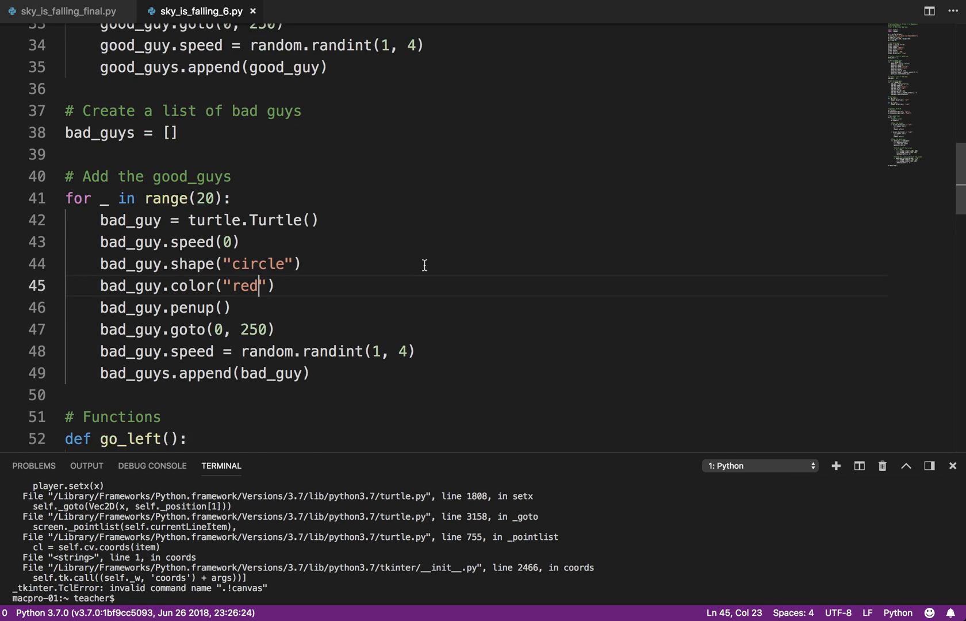
{"action": "scroll", "scroll_direction": "down", "scroll_amount": 3}
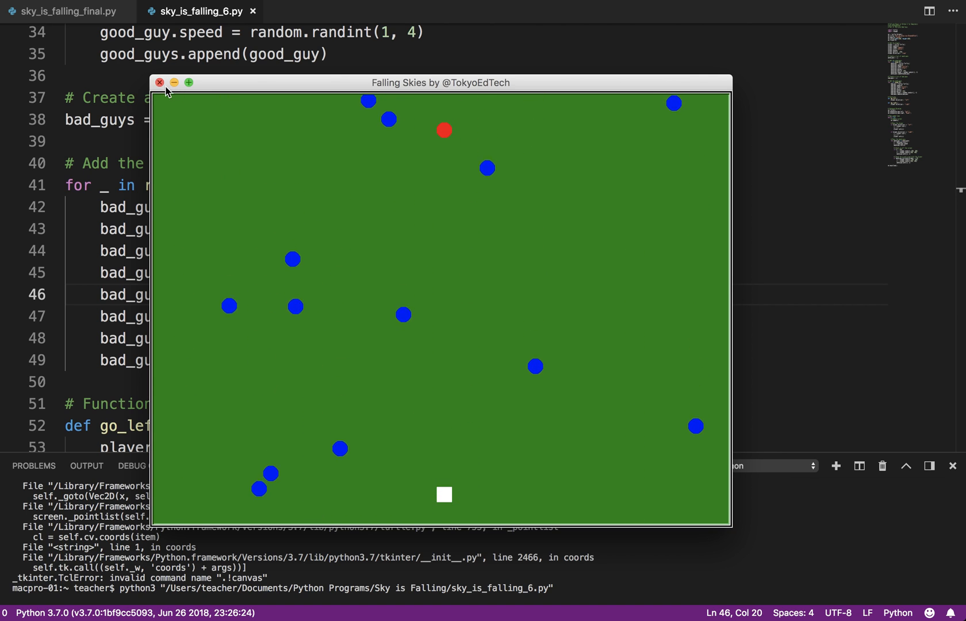
{"action": "left_click", "coordinate": [158, 83]}
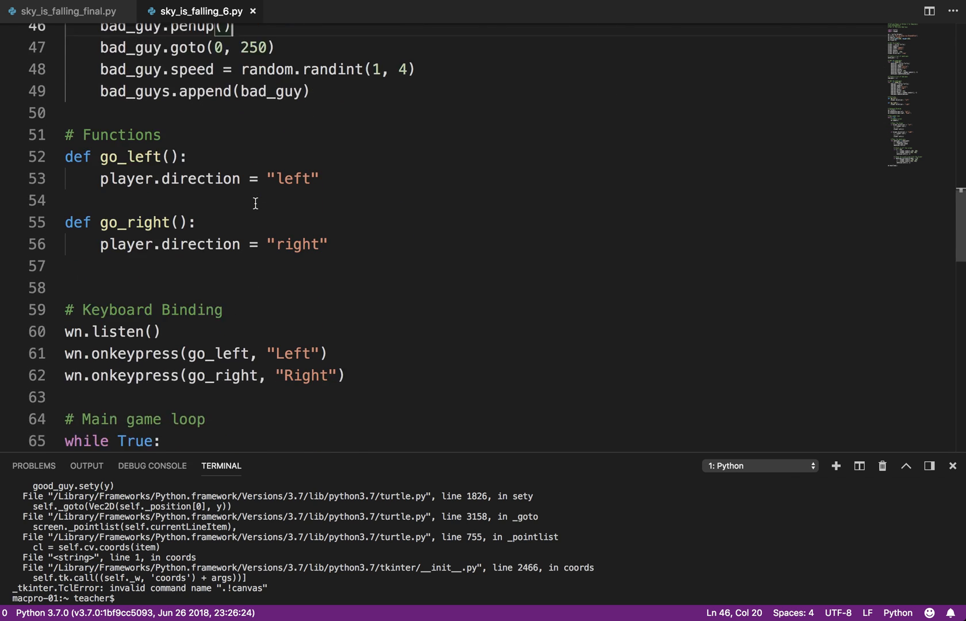
Copy the 'Move the good guys' loop and rename it to move each bad_guy in bad_guys
{"action": "scroll", "scroll_direction": "down", "scroll_amount": 3}
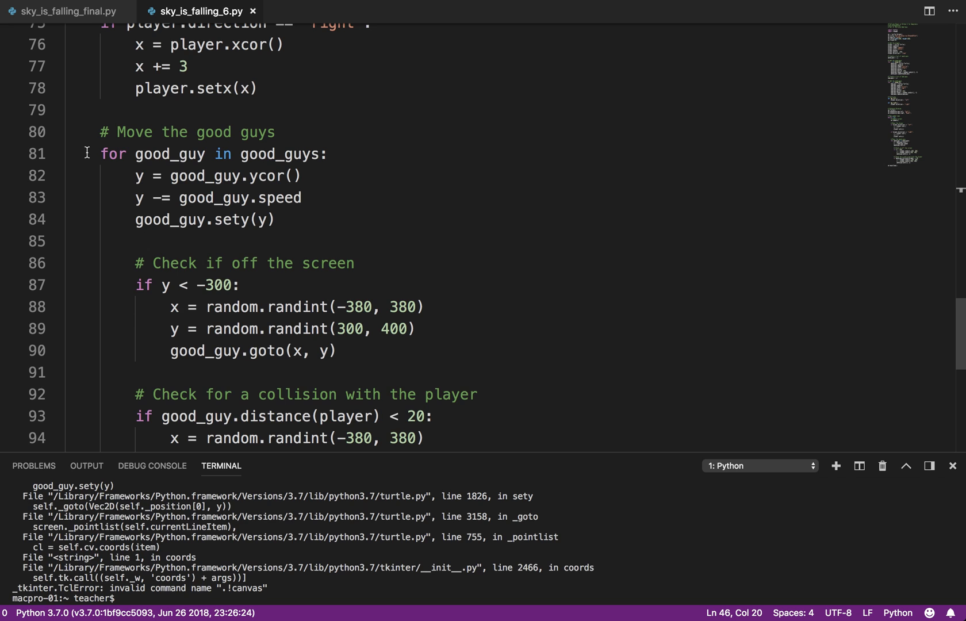
{"action": "left_click_drag", "start_coordinate": [89, 131], "coordinate": [65, 416]}
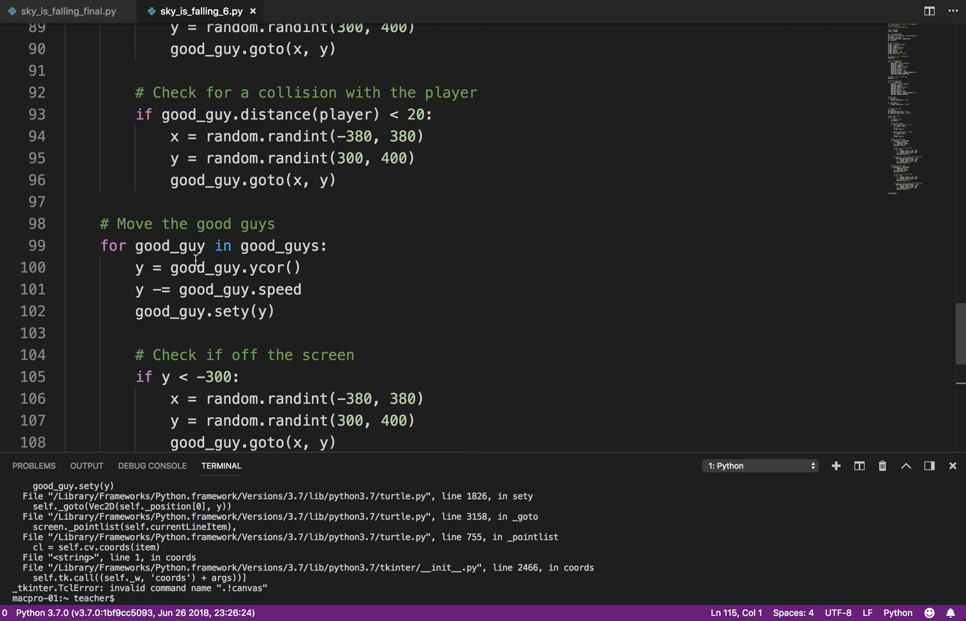
{"action": "type", "text": "bad"}
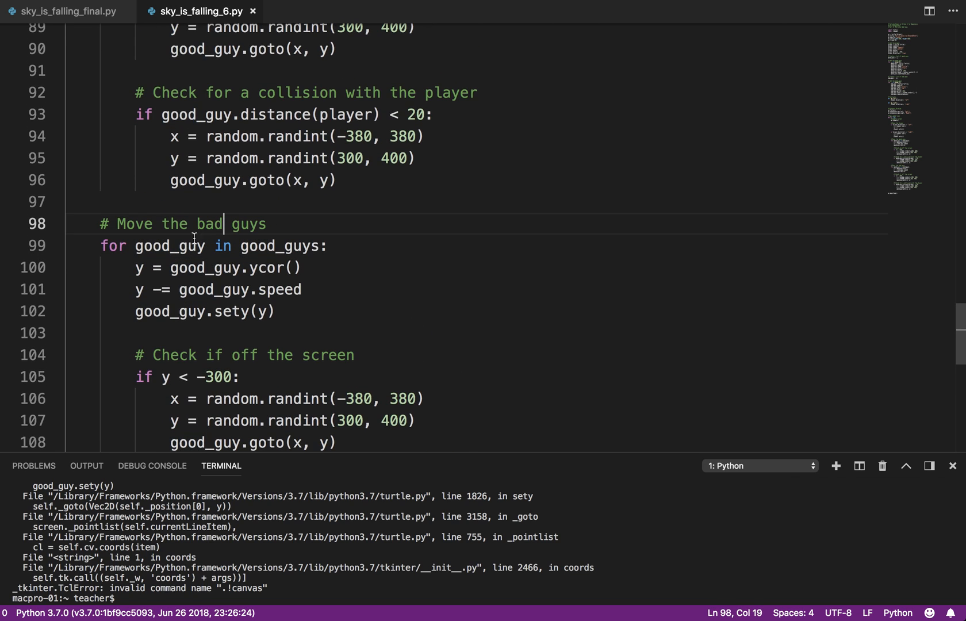
{"action": "type", "text": "bad"}
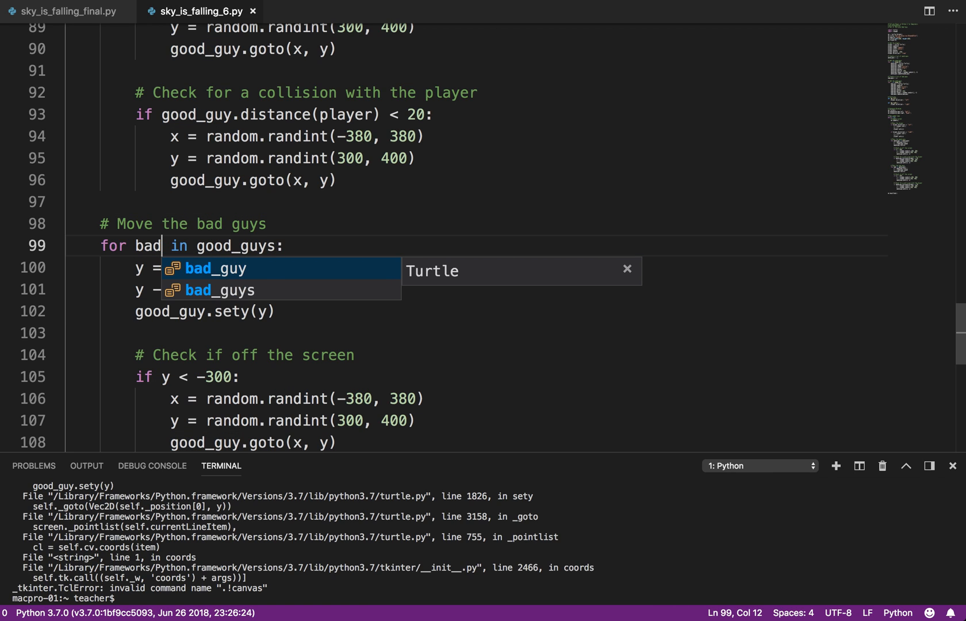
{"action": "key", "text": "Tab"}
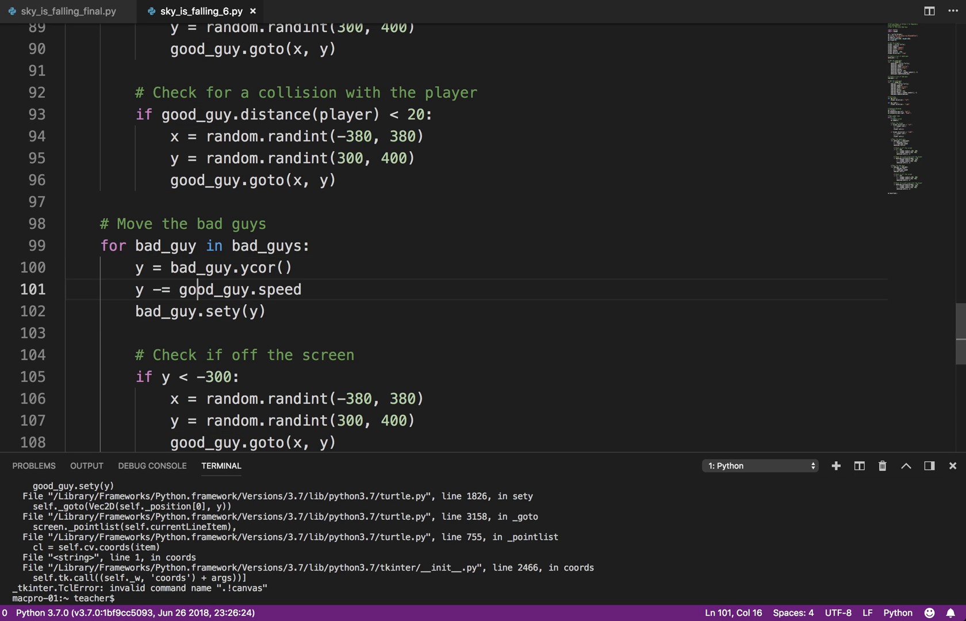
{"action": "key", "text": "Backspace"}
{"action": "type", "text": "ba"}
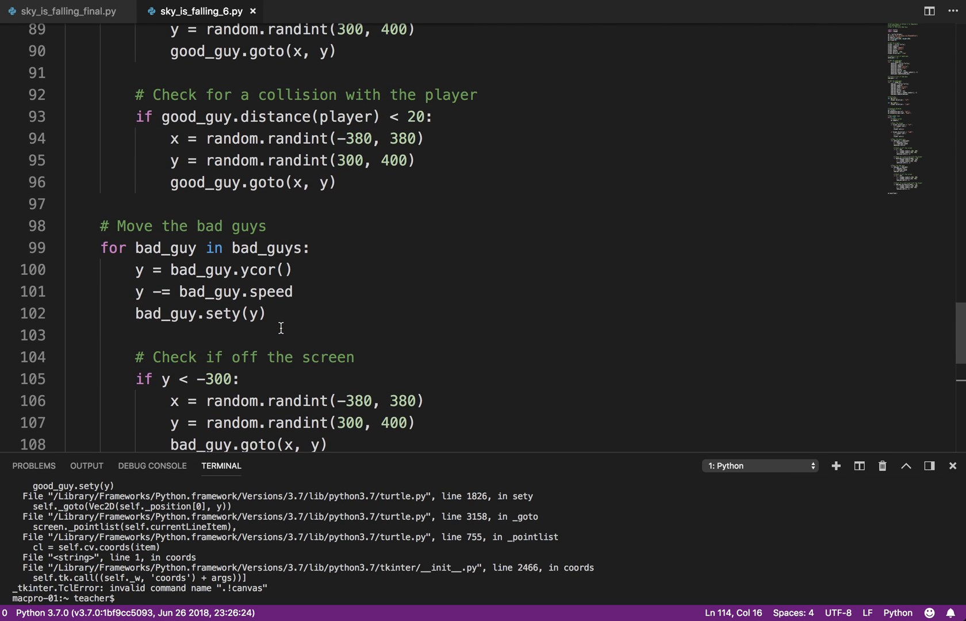
{"action": "right_click", "coordinate": [281, 234]}
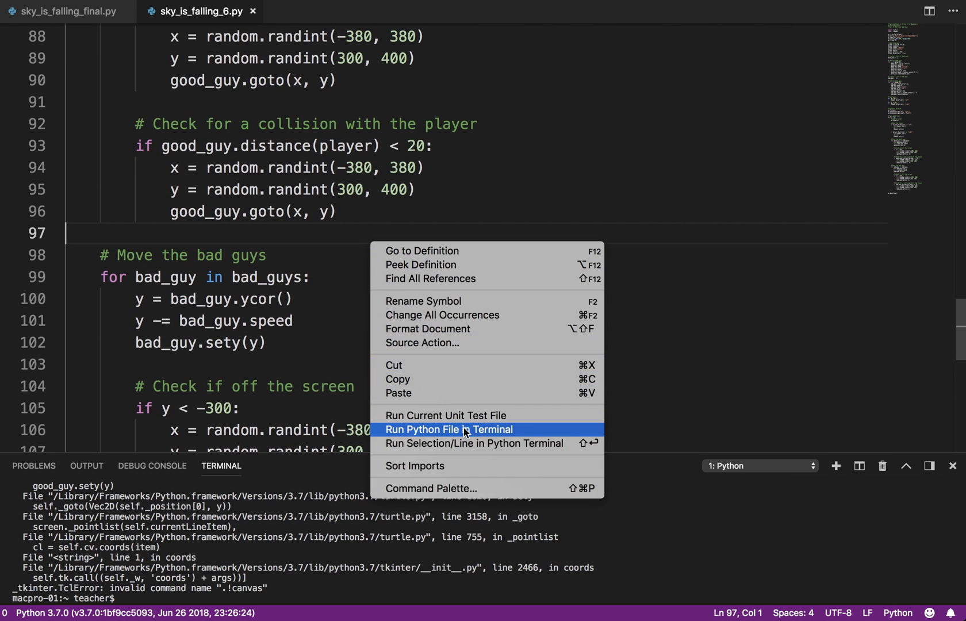
{"action": "left_click", "coordinate": [449, 430]}
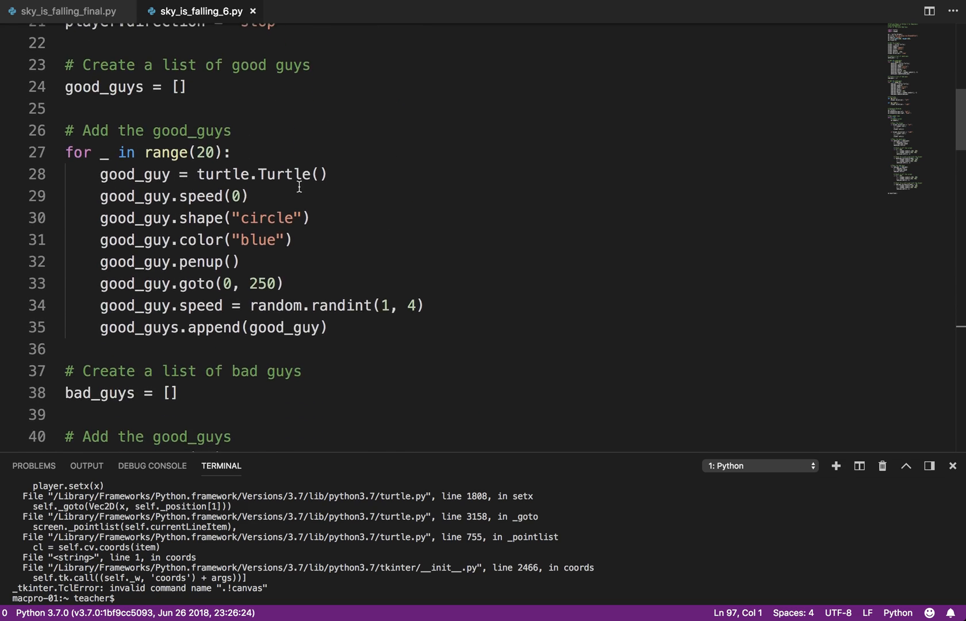
Set good_guy.goto to (-100, 250) and bad_guy.goto to (100, 250)
{"action": "scroll", "scroll_direction": "down", "scroll_amount": 3}
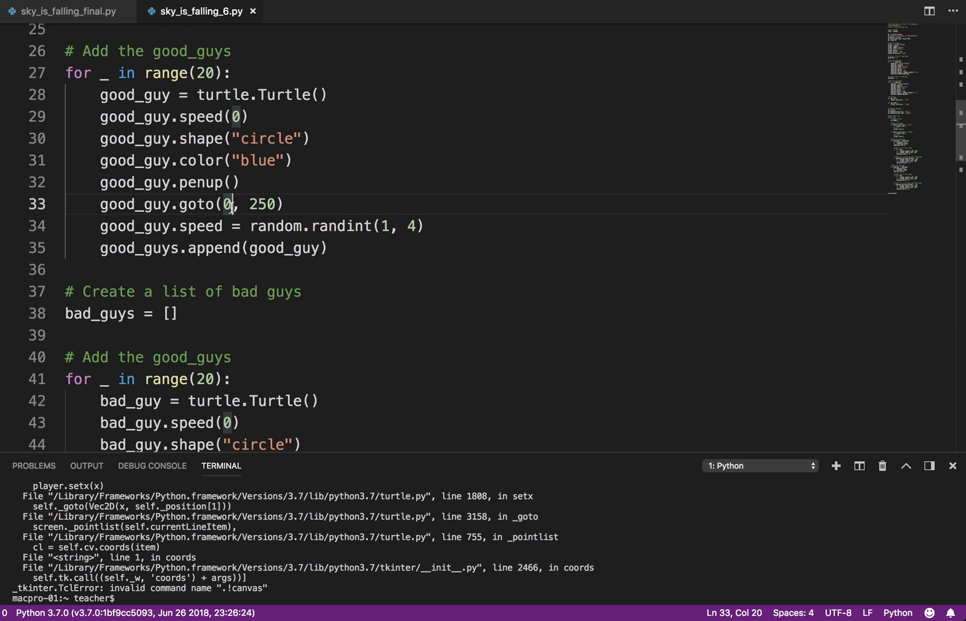
{"action": "type", "text": "-10"}
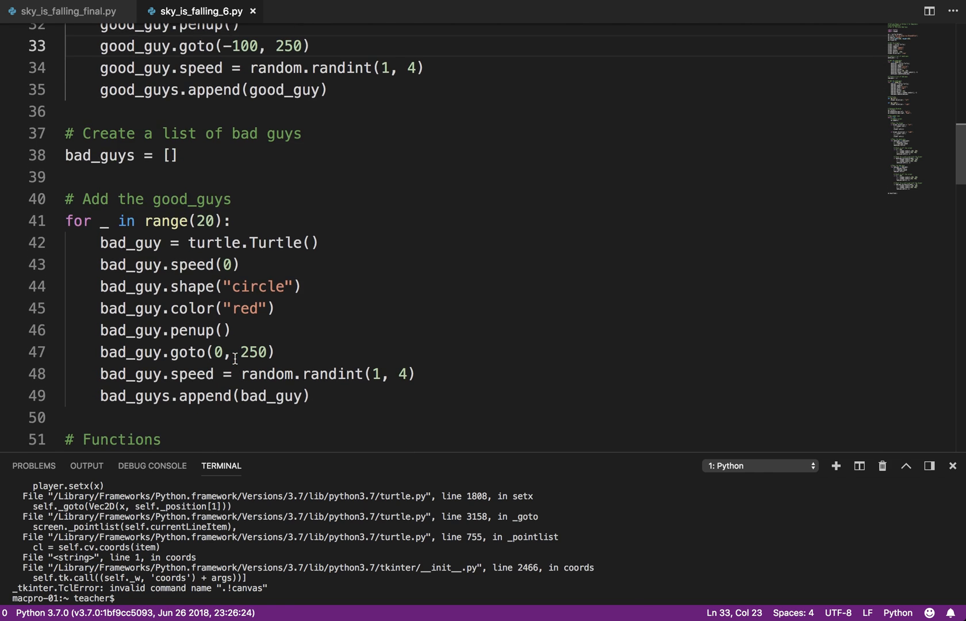
{"action": "type", "text": "100"}
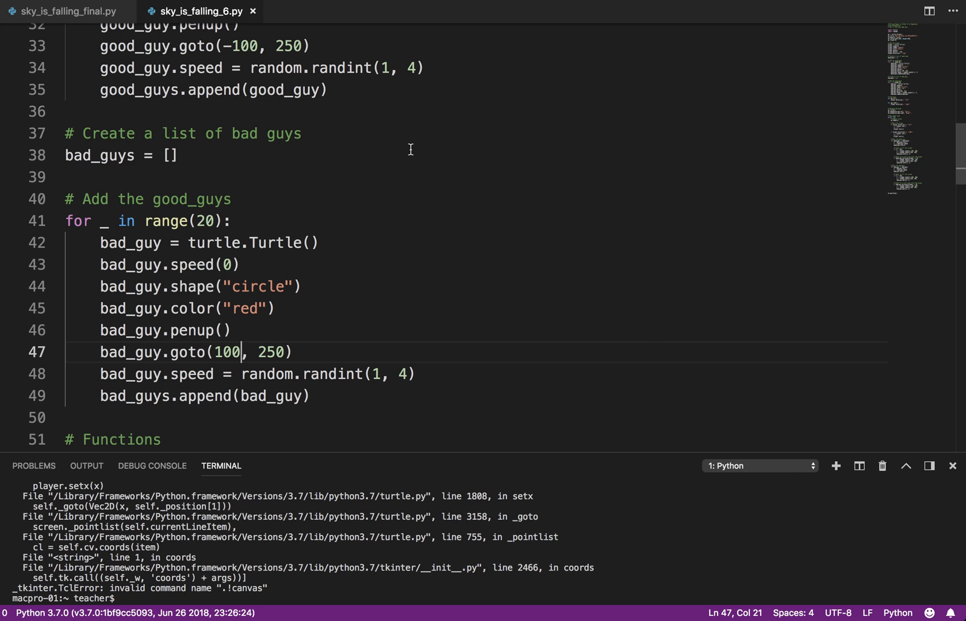
{"action": "right_click", "coordinate": [179, 155]}
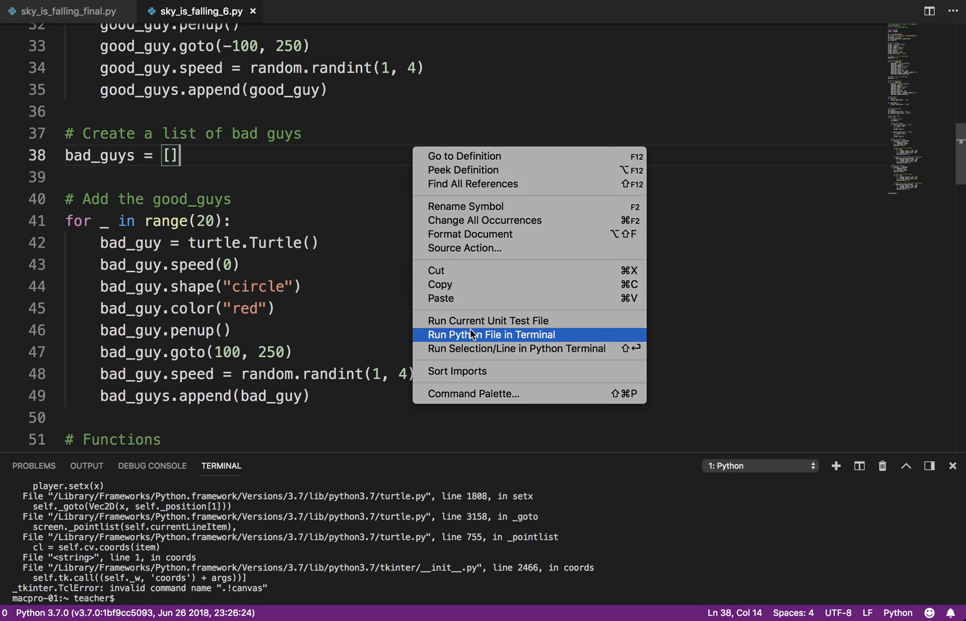
{"action": "left_click", "coordinate": [491, 334]}
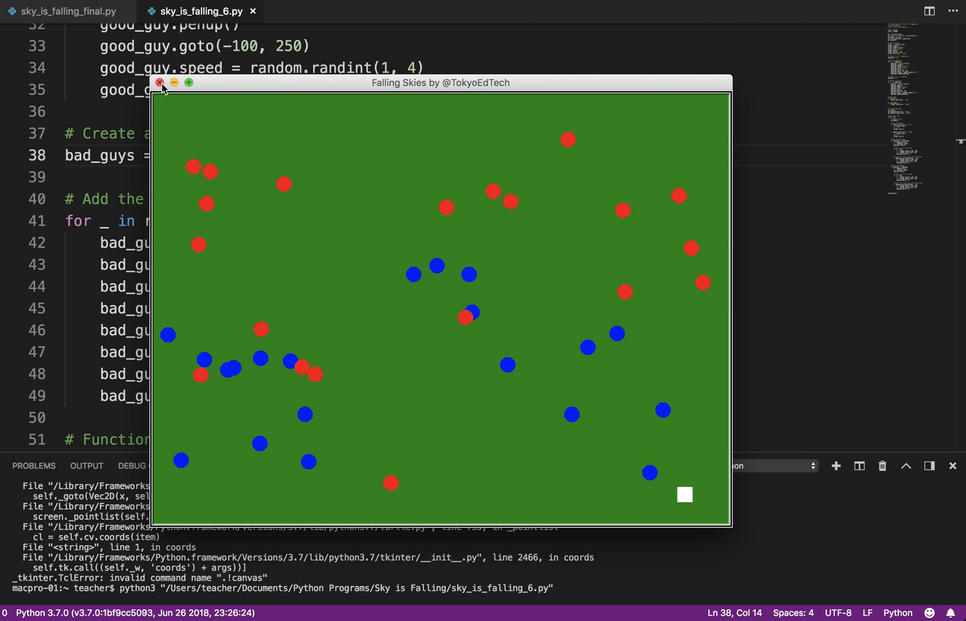
{"action": "left_click", "coordinate": [159, 83]}
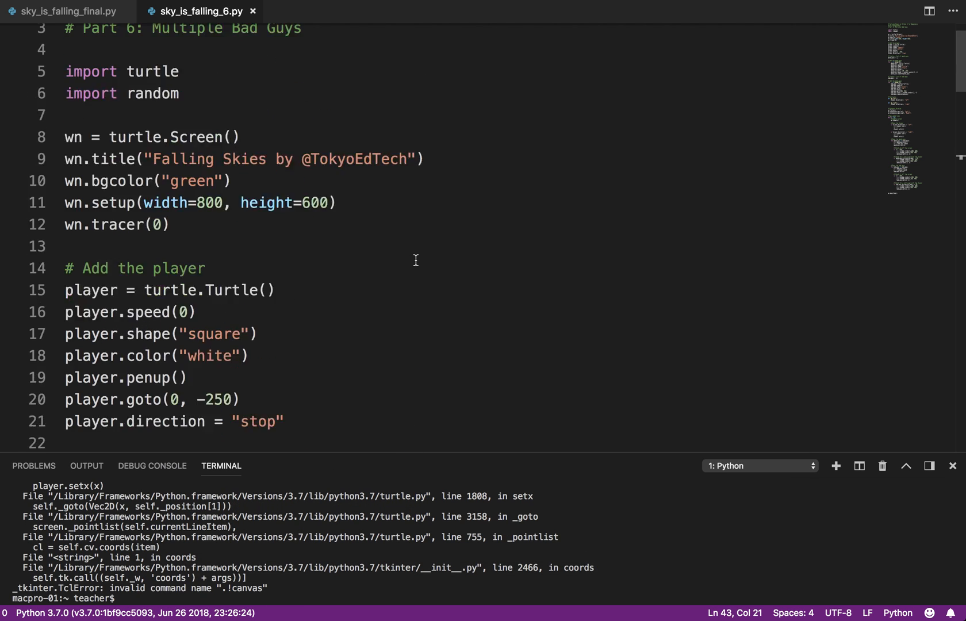